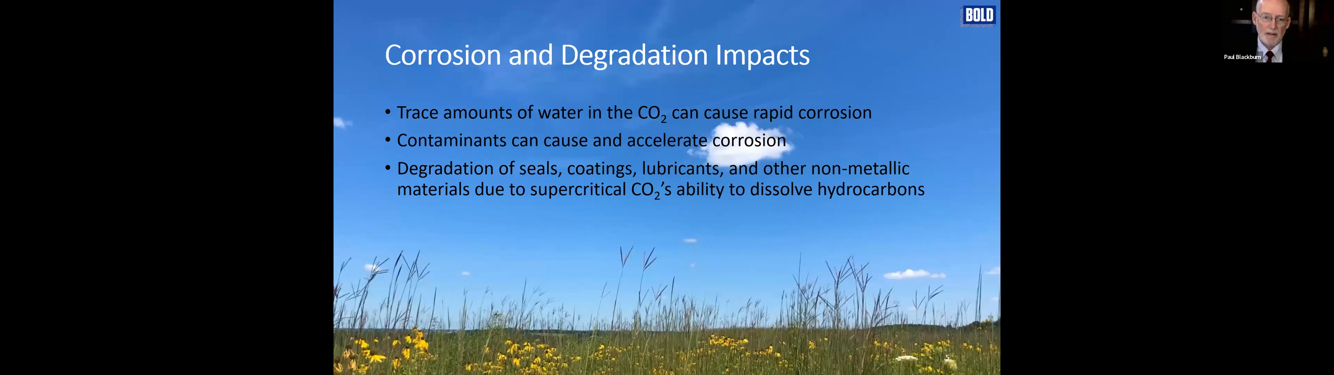
{"action": "key", "text": "right"}
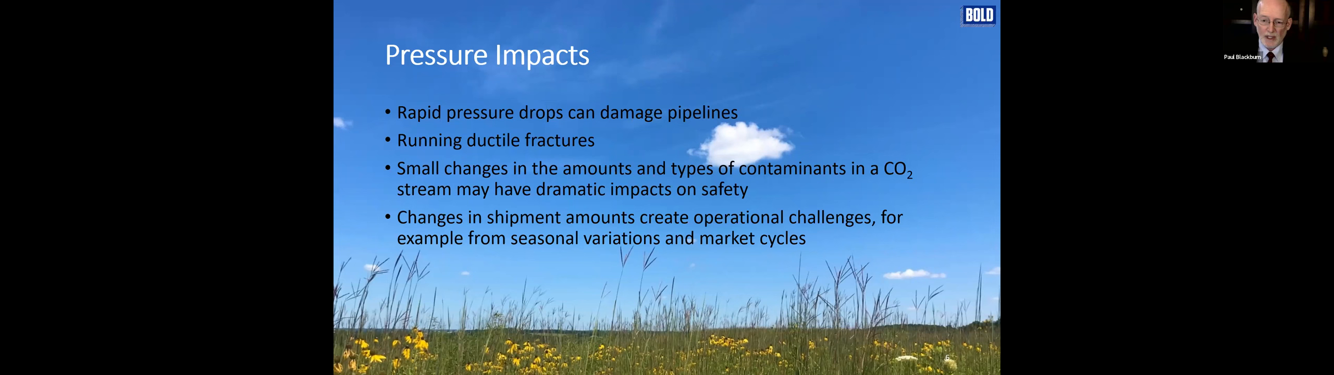
{"action": "key", "text": "Right"}
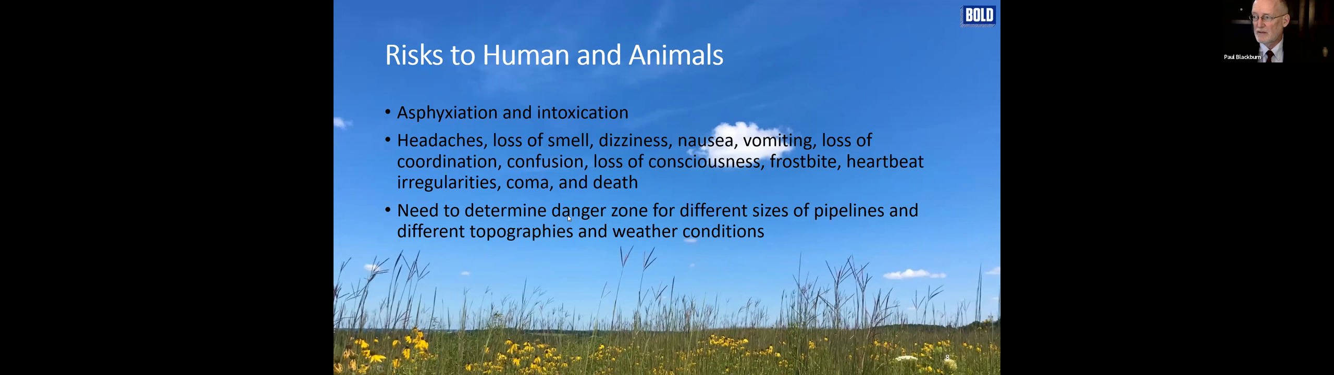
{"action": "key", "text": "Right"}
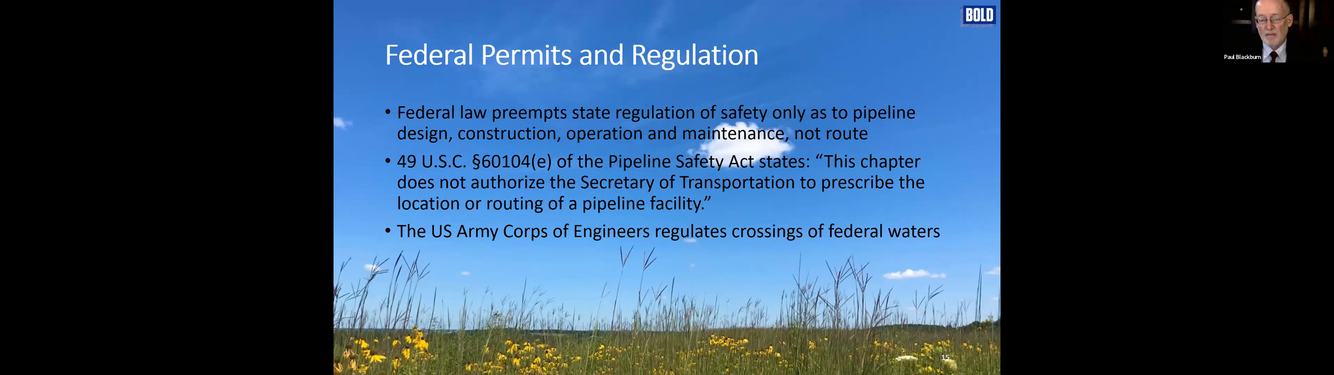
{"action": "key", "text": "Right"}
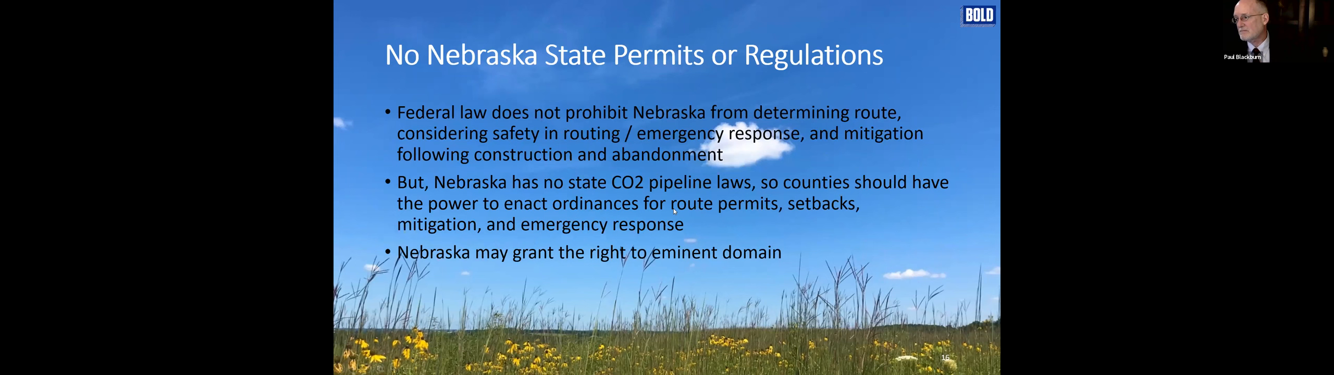
{"action": "key", "text": "Right"}
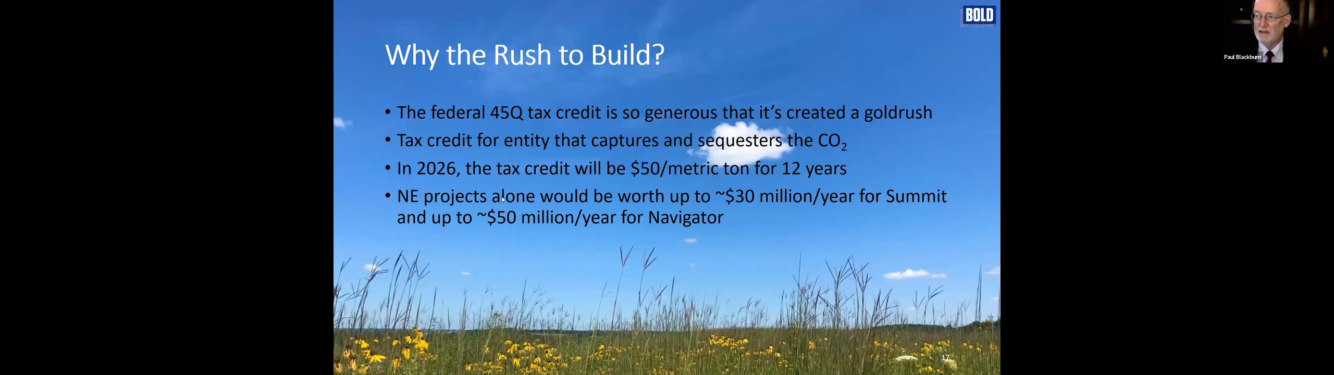
{"action": "key", "text": "Right"}
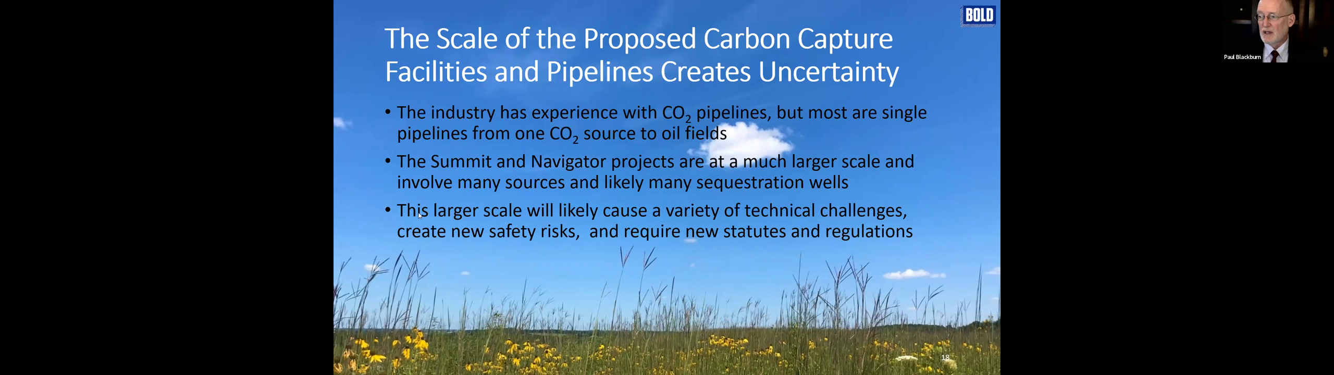
{"action": "key", "text": "right"}
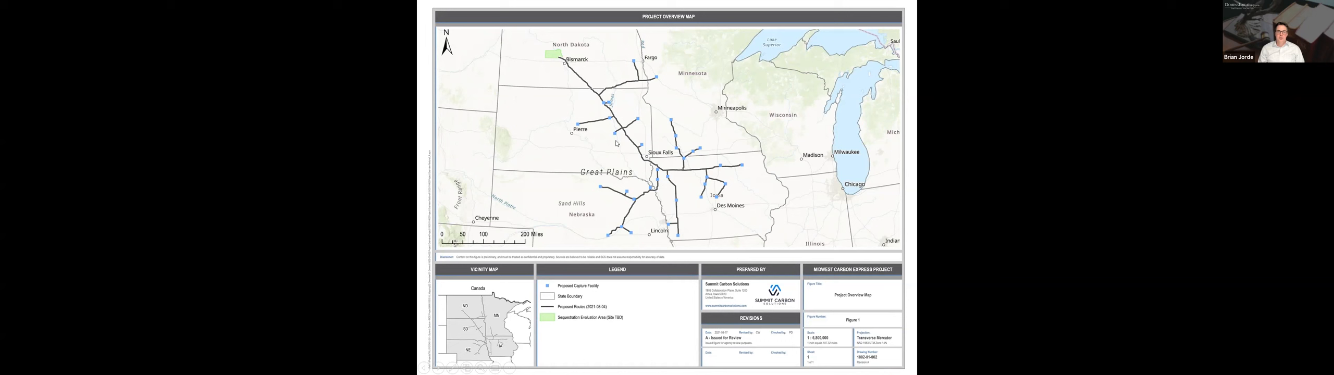
{"action": "mouse_move", "coordinate": [630, 222]}
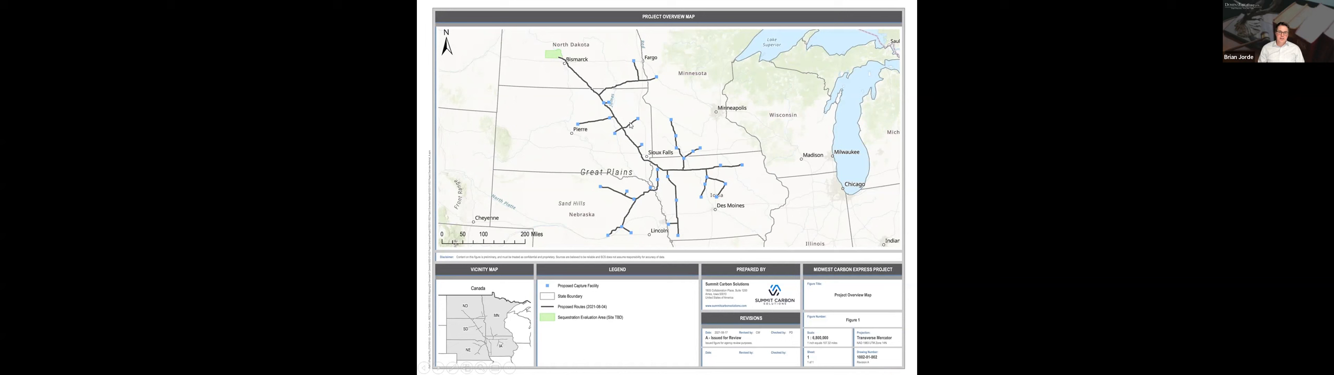
{"action": "mouse_move", "coordinate": [638, 179]}
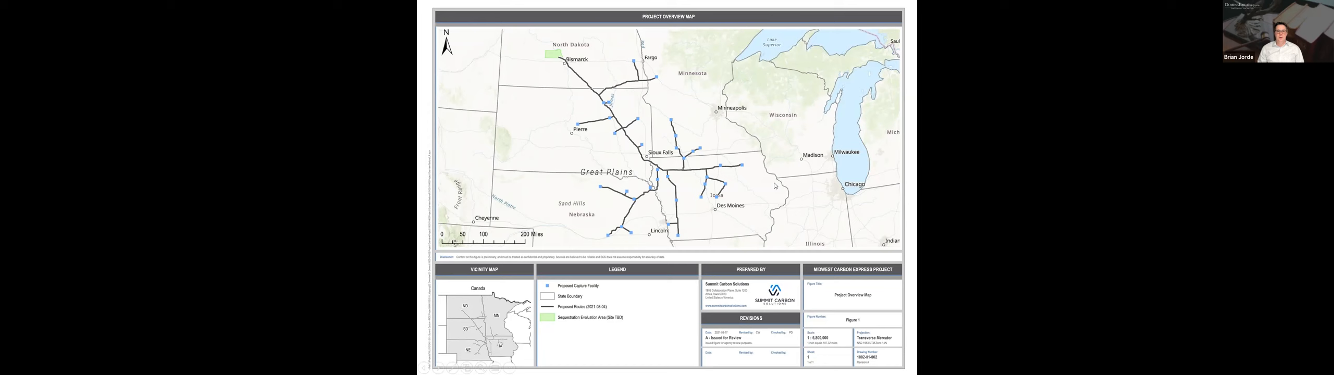
{"action": "key", "text": "right"}
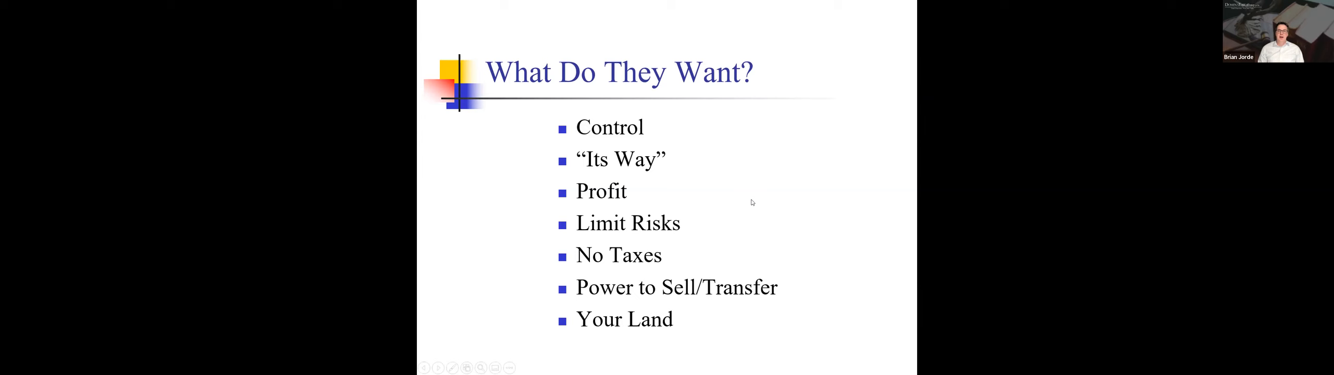
{"action": "mouse_move", "coordinate": [688, 230]}
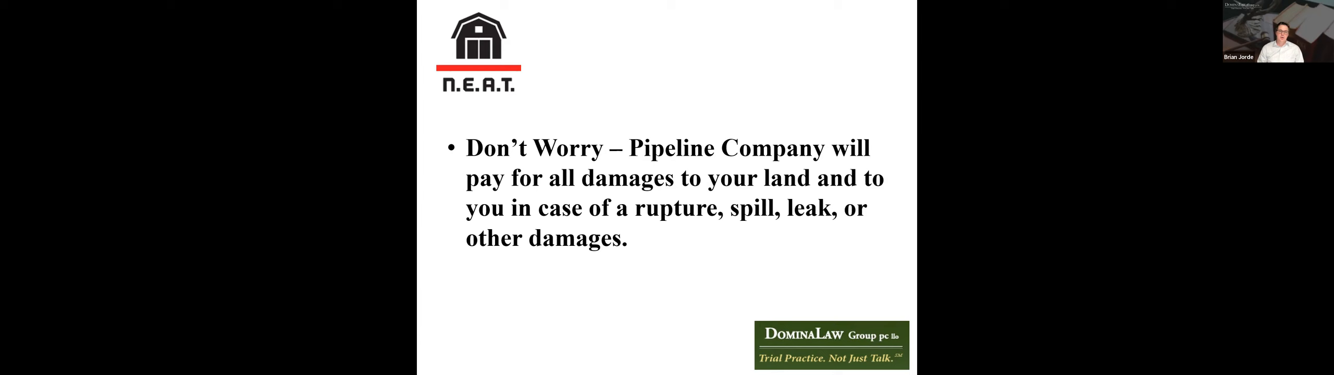
{"action": "key", "text": "right"}
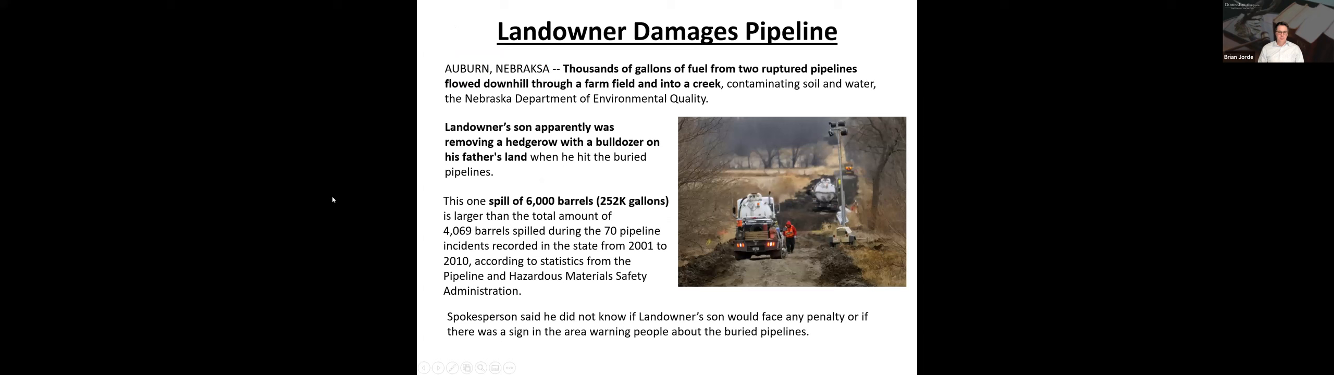
{"action": "mouse_move", "coordinate": [325, 100]}
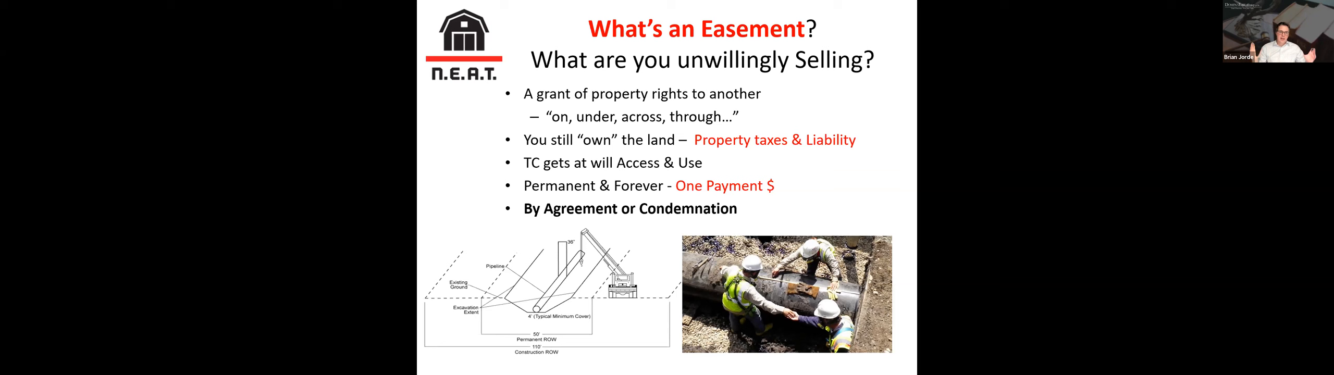
{"action": "key", "text": "Right"}
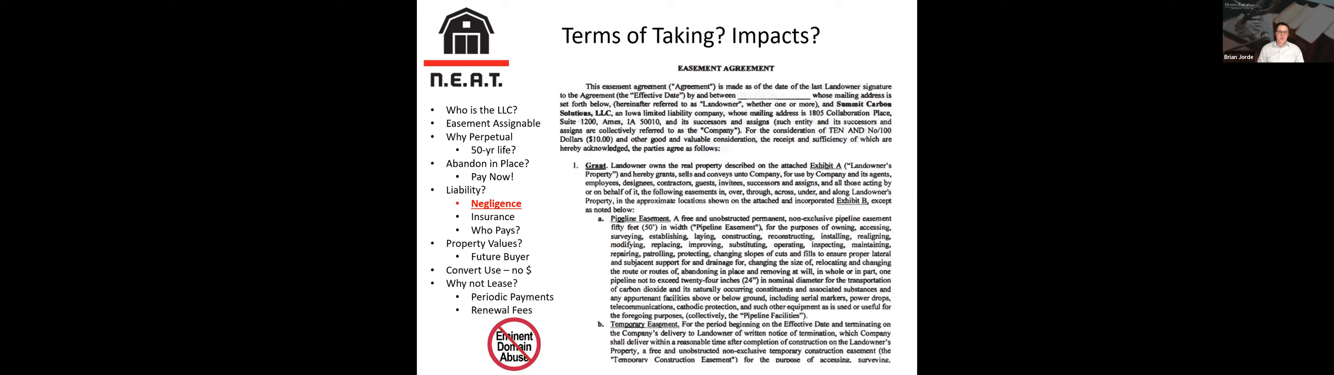
{"action": "key", "text": "right"}
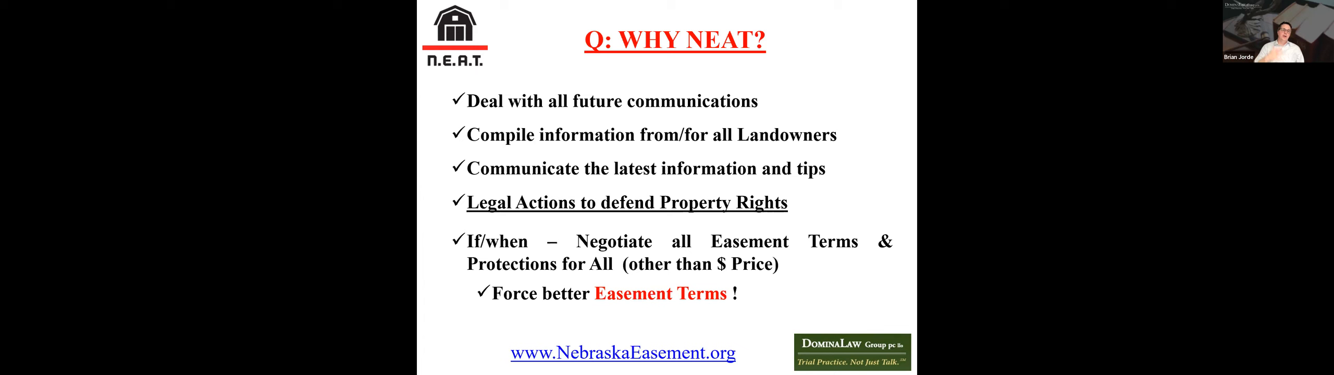
{"action": "key", "text": "right"}
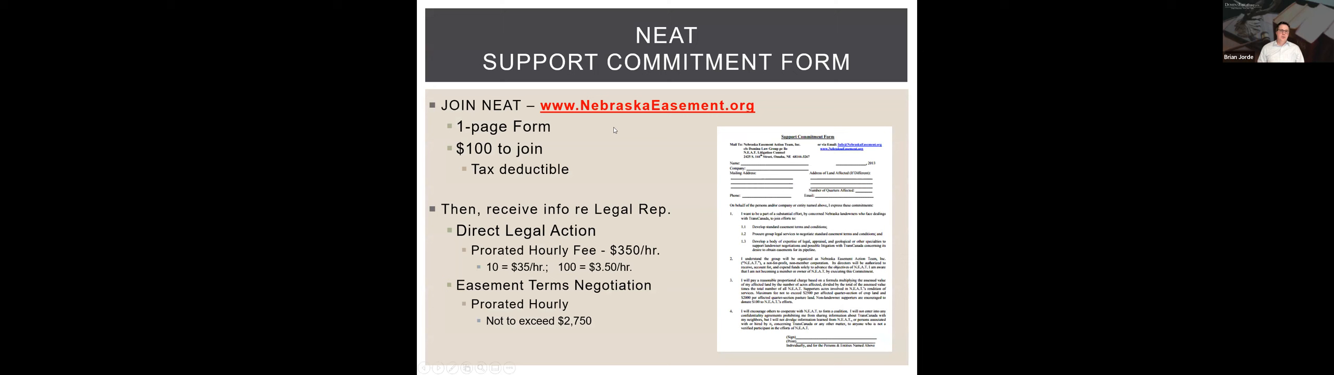